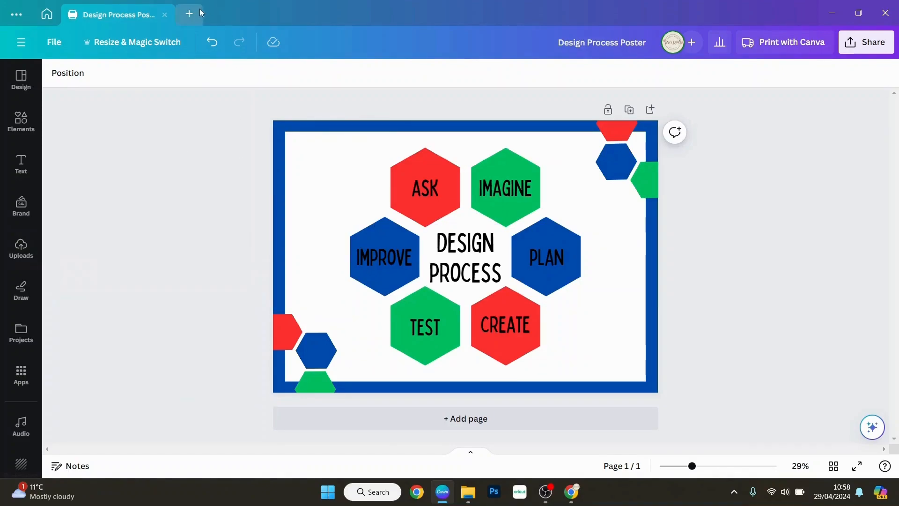
# Step: Create a new blank square Instagram Post design in a new tab
pyautogui.click(189, 14)
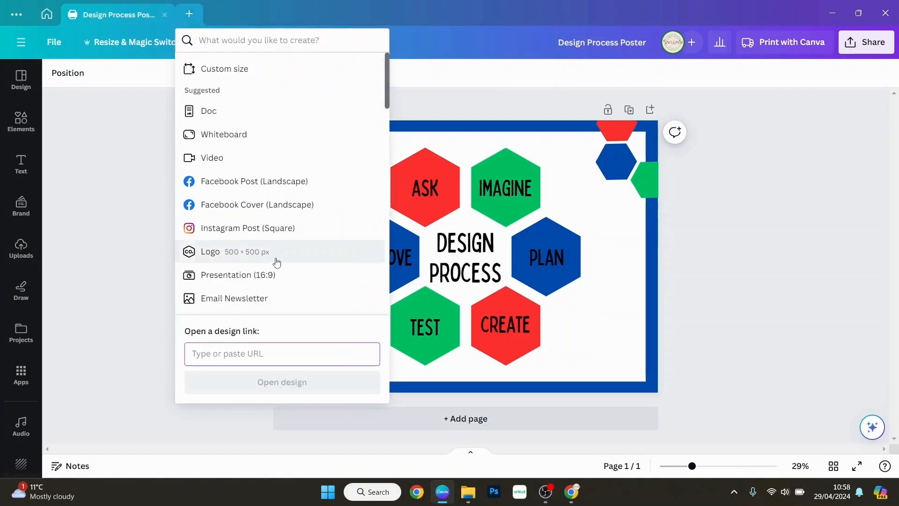
pyautogui.click(248, 228)
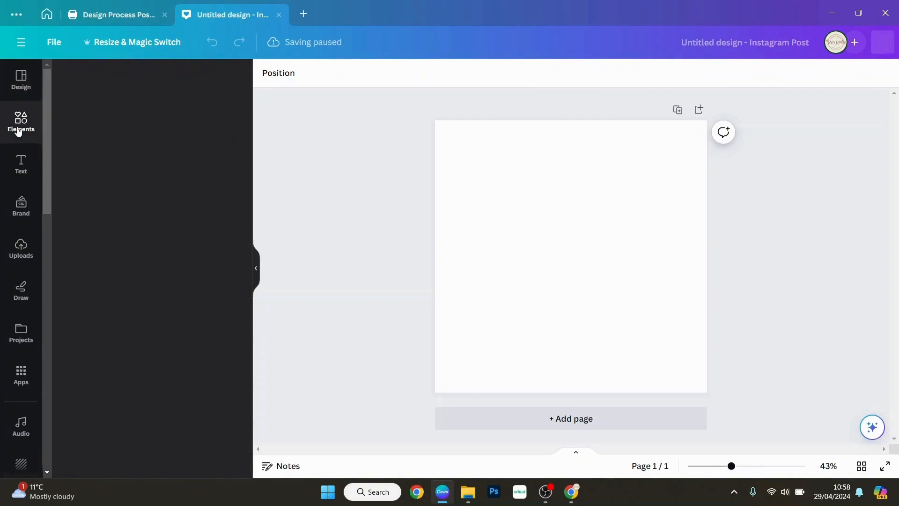
# Step: Add the five-column vertical grid from Elements' Grids collection to the post
pyautogui.click(21, 122)
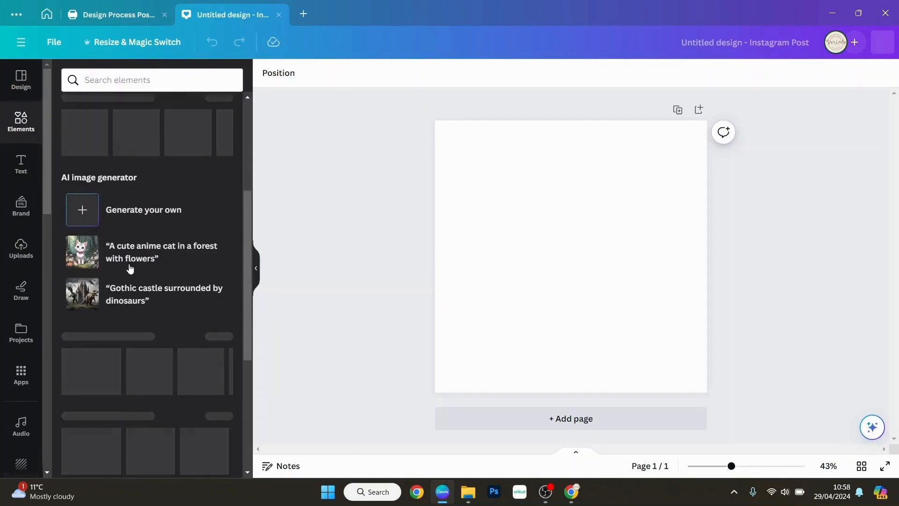
pyautogui.scroll(-3)
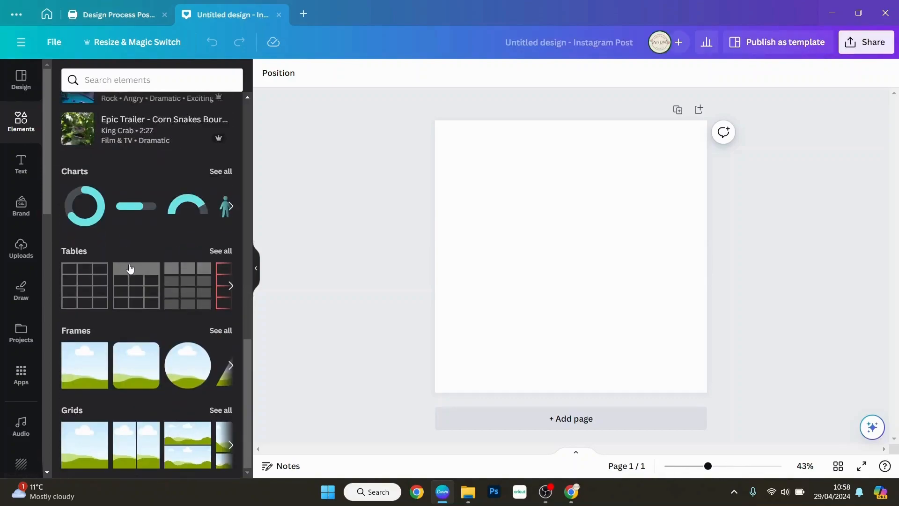
pyautogui.scroll(-3)
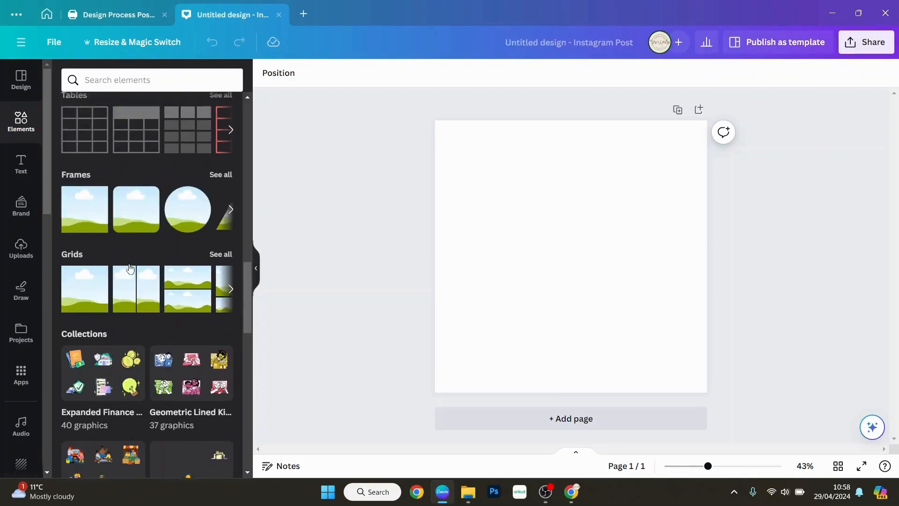
pyautogui.click(220, 253)
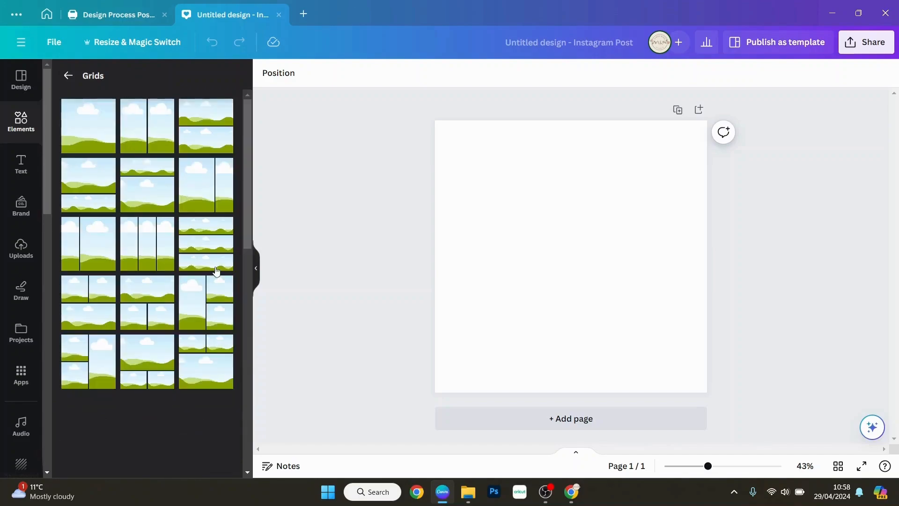
pyautogui.scroll(-3)
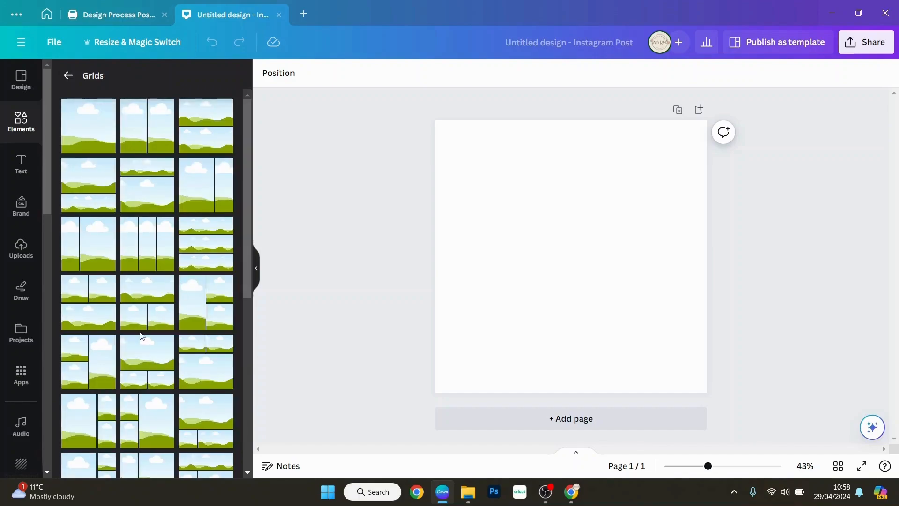
pyautogui.scroll(-3)
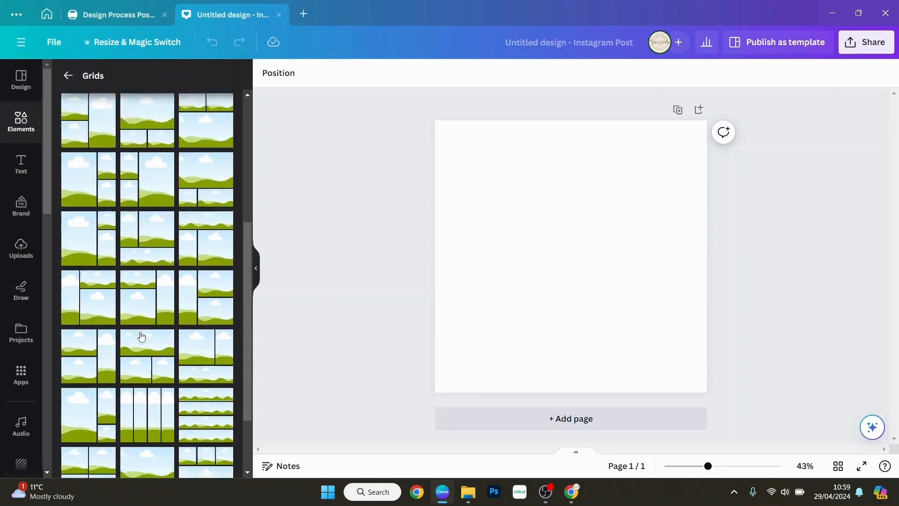
pyautogui.scroll(-3)
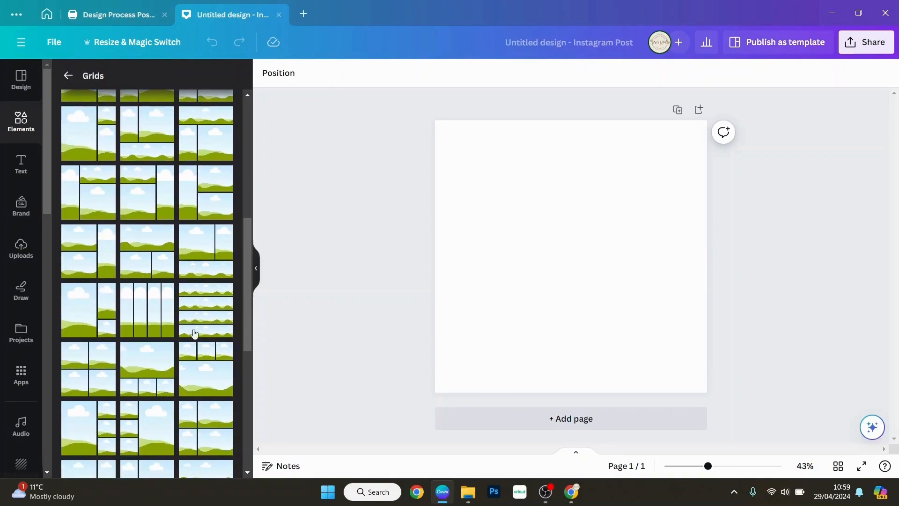
pyautogui.moveTo(135, 327)
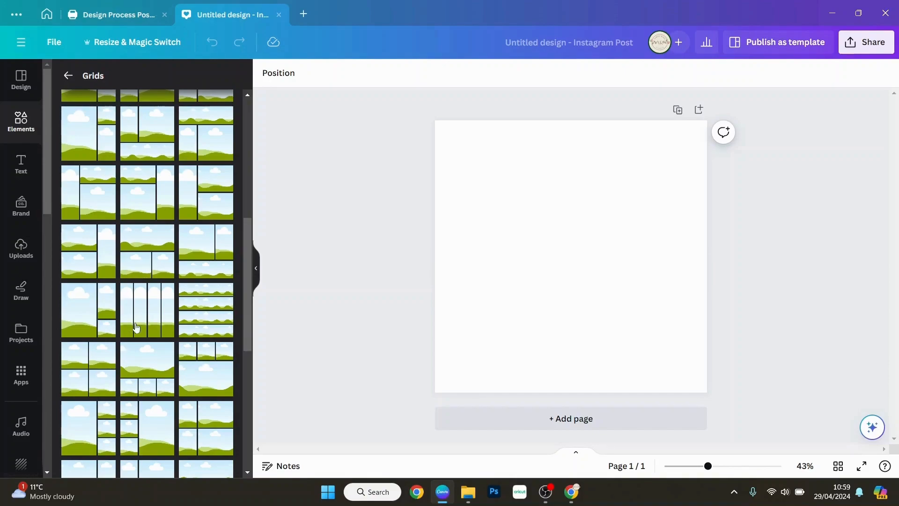
pyautogui.scroll(-3)
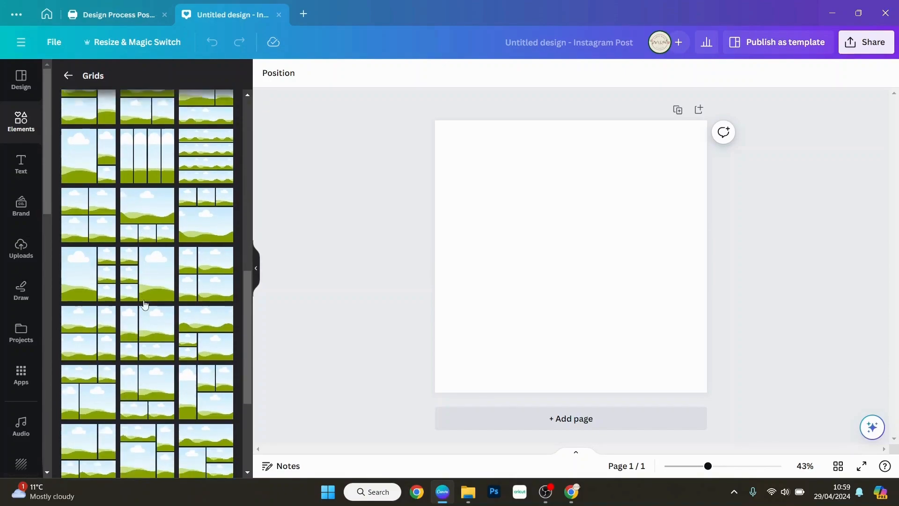
pyautogui.scroll(-3)
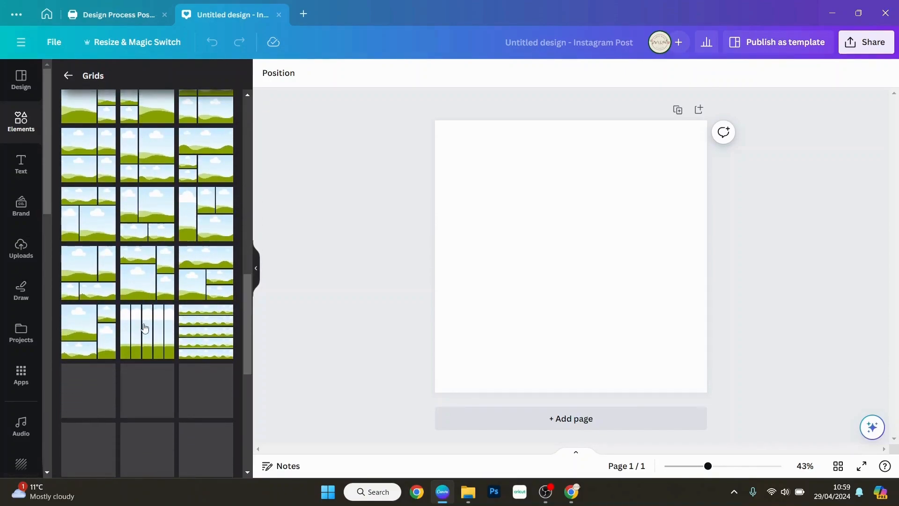
pyautogui.click(146, 331)
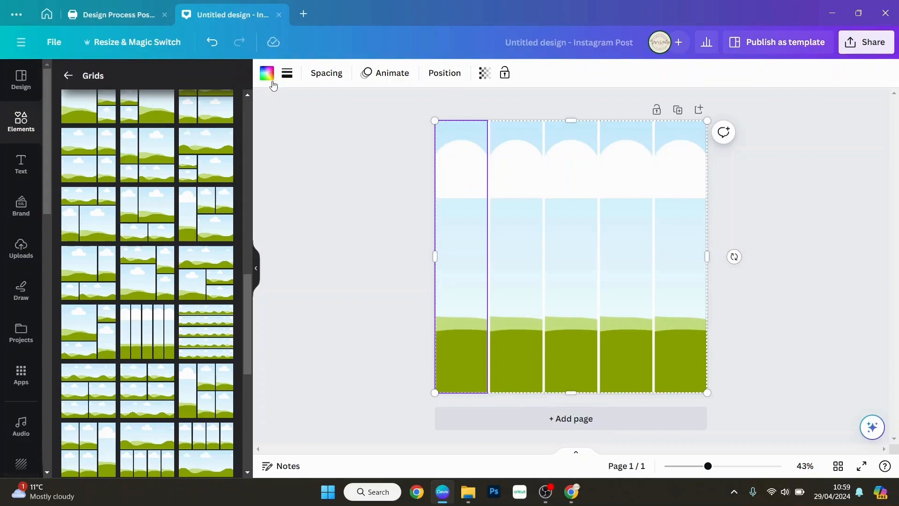
# Step: Colour the grid strips with Brand Kit colours, including pink, sage green and brown
pyautogui.click(266, 73)
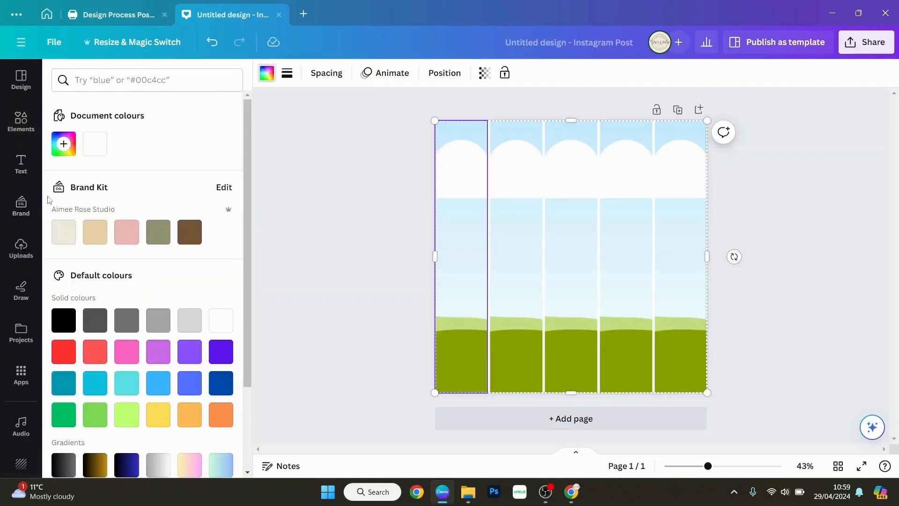
pyautogui.moveTo(63, 232)
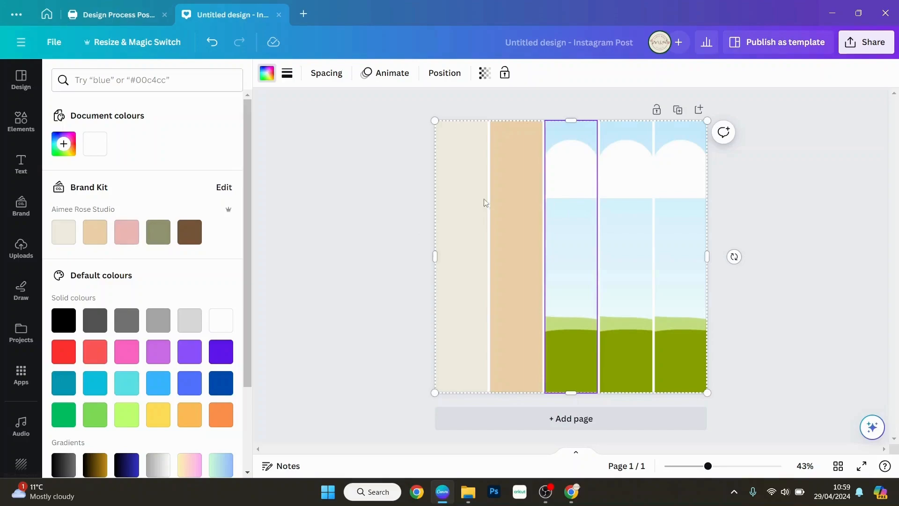
pyautogui.click(126, 231)
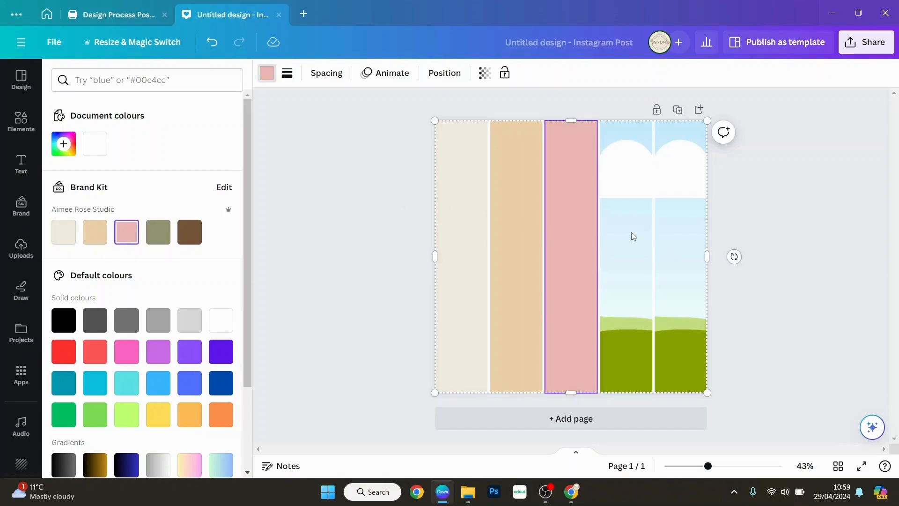
pyautogui.click(158, 231)
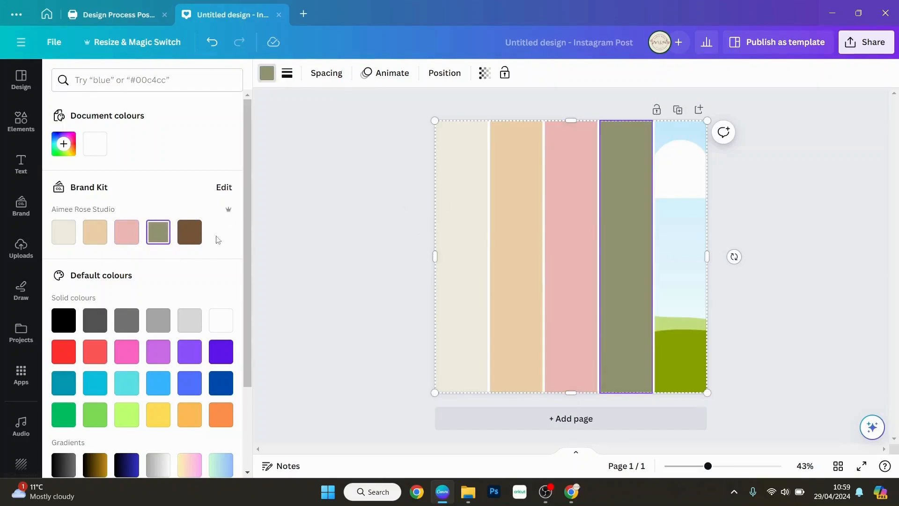
pyautogui.click(189, 232)
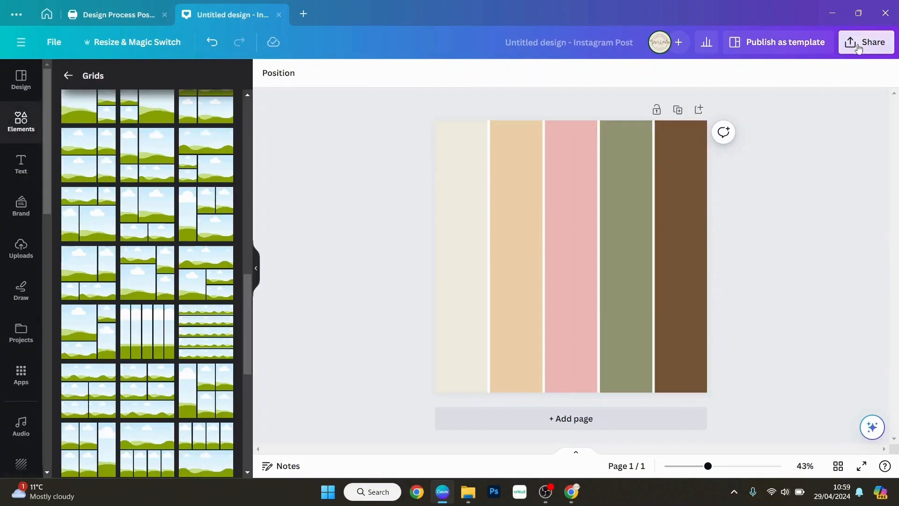
# Step: Download the strip design as a PNG named 'Brand Colours' to Downloads
pyautogui.click(866, 41)
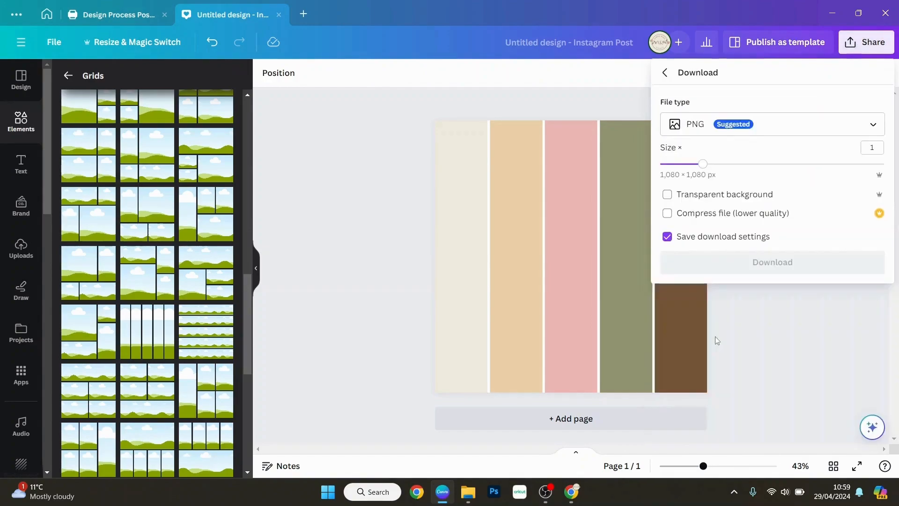
pyautogui.click(771, 262)
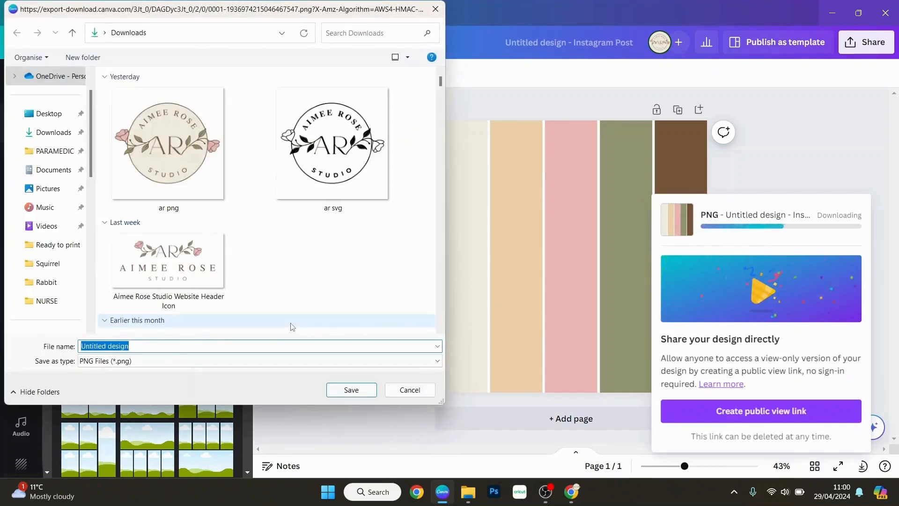
pyautogui.write('Brand Colours')
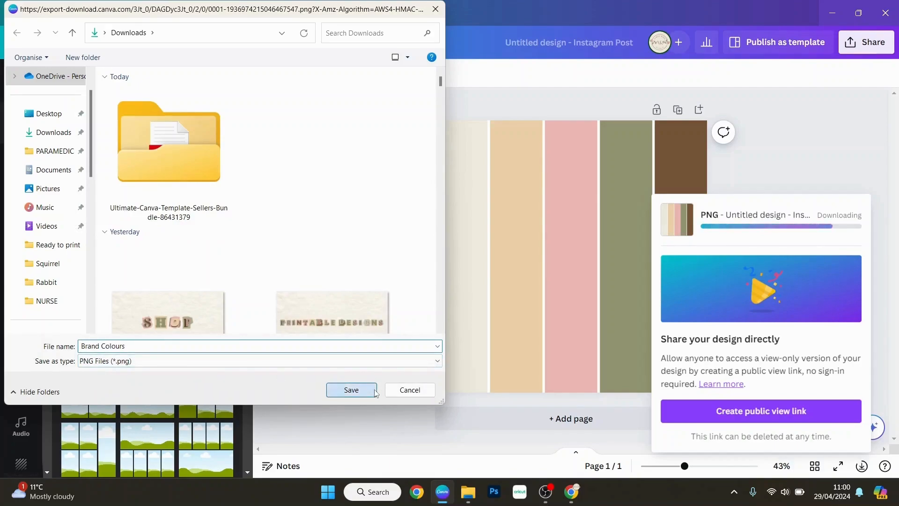
pyautogui.click(350, 390)
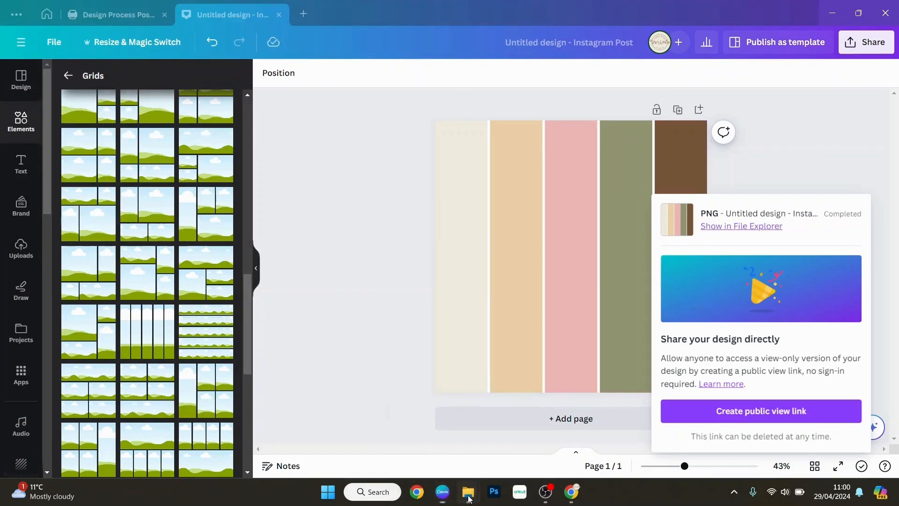
# Step: Drag the Brand Colours image from Downloads into Canva uploads, then return to the poster
pyautogui.click(469, 492)
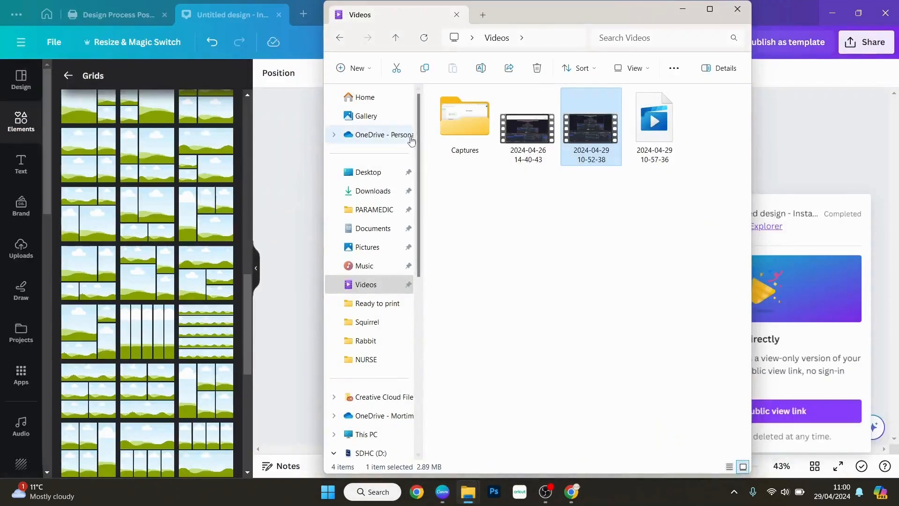
pyautogui.click(374, 191)
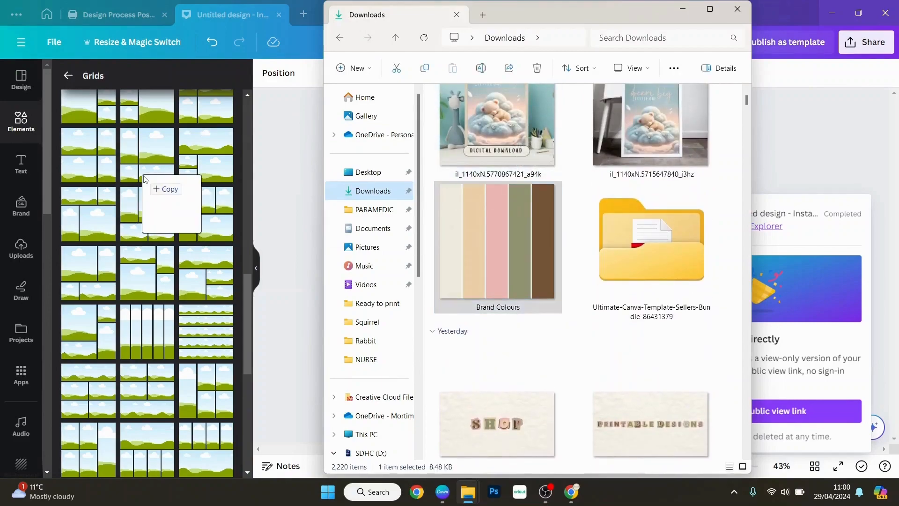
pyautogui.click(456, 15)
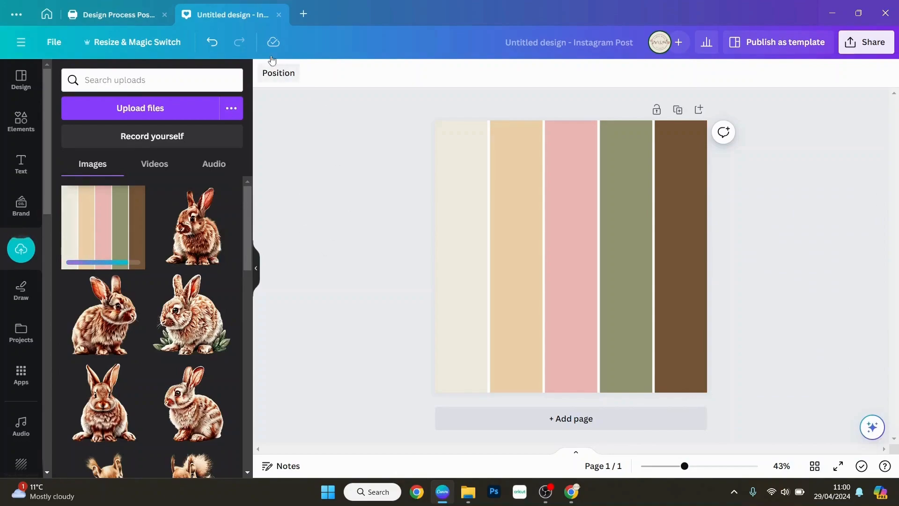
pyautogui.click(114, 15)
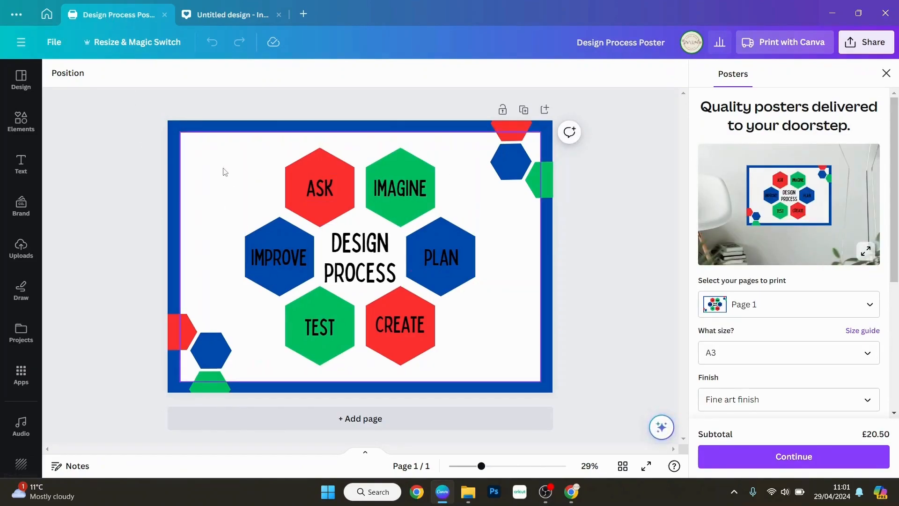
# Step: Insert the uploaded Brand Colours image onto the Design Process Poster
pyautogui.click(20, 248)
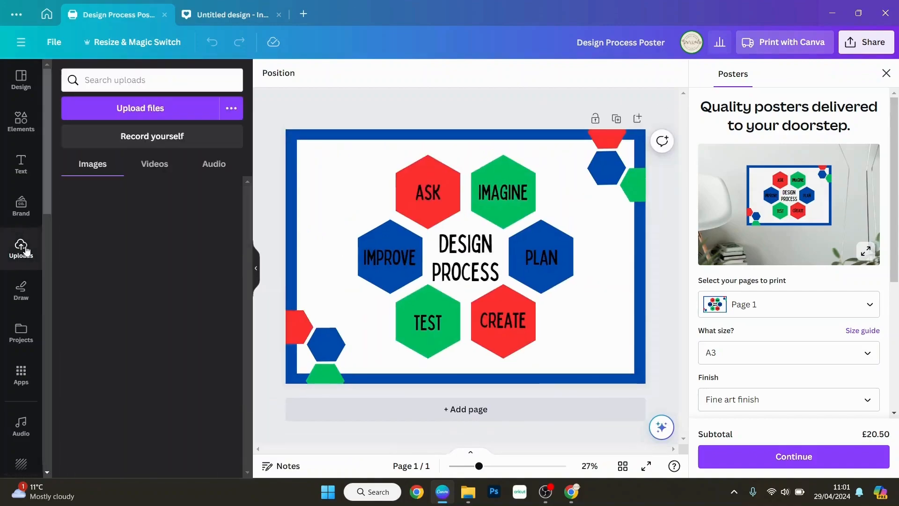
pyautogui.click(21, 250)
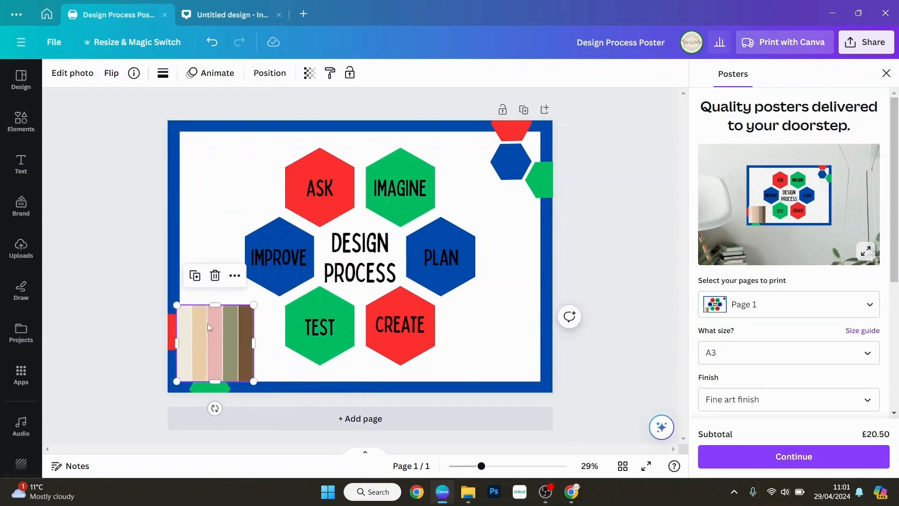
# Step: Apply the palette image's colours to the page, reshuffling until the pink arrangement appears
pyautogui.rightClick(215, 342)
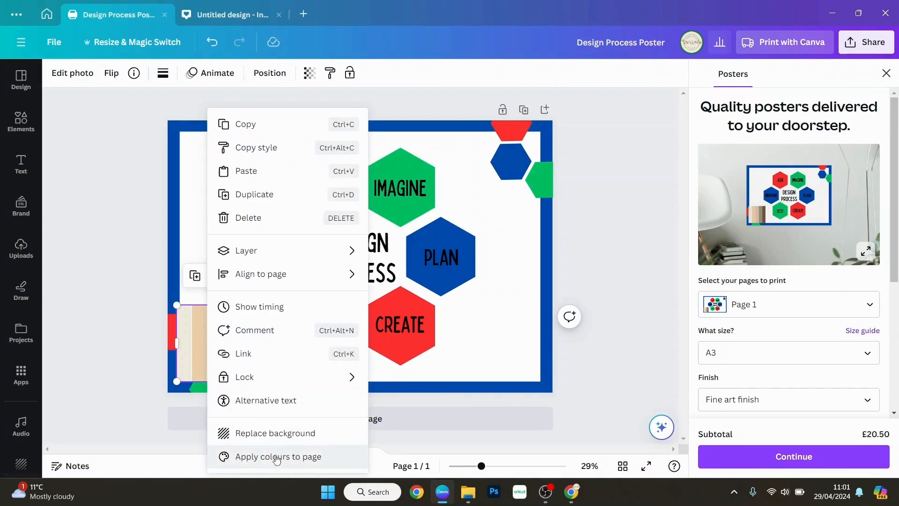
pyautogui.click(278, 457)
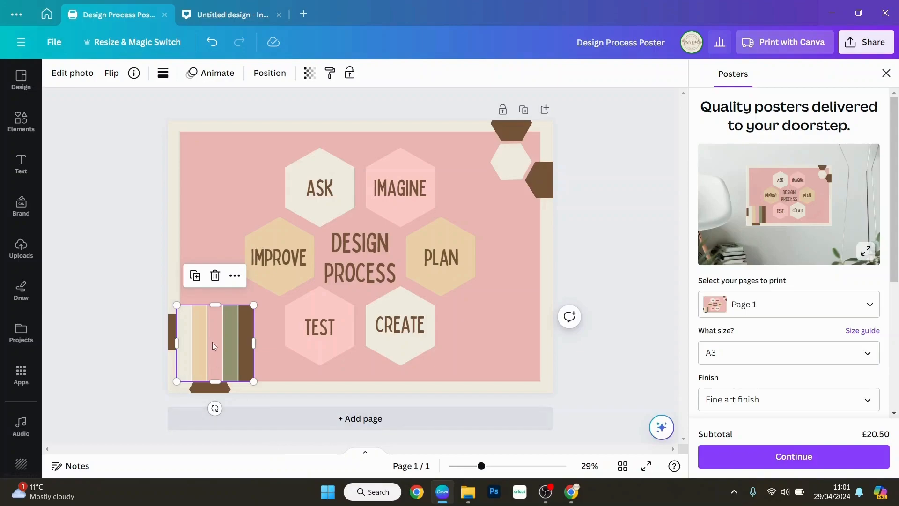
pyautogui.rightClick(212, 344)
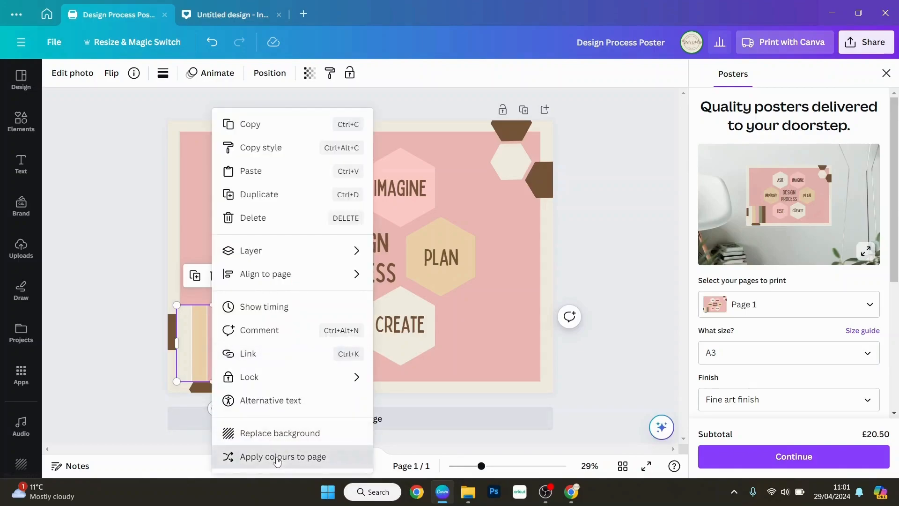
pyautogui.click(281, 456)
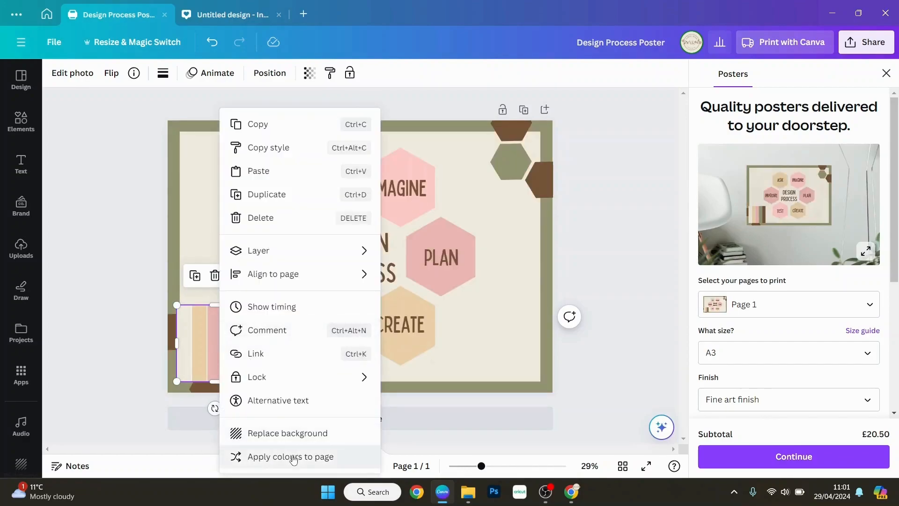
pyautogui.click(290, 456)
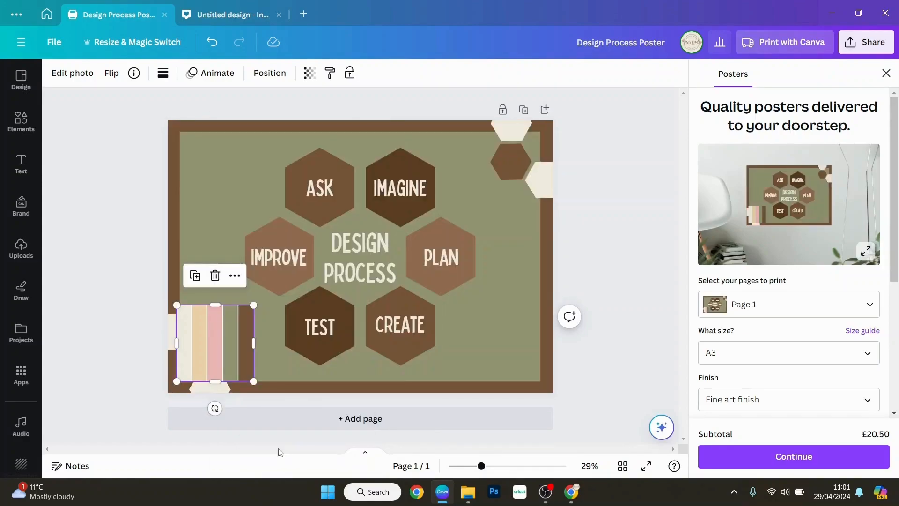
pyautogui.rightClick(215, 341)
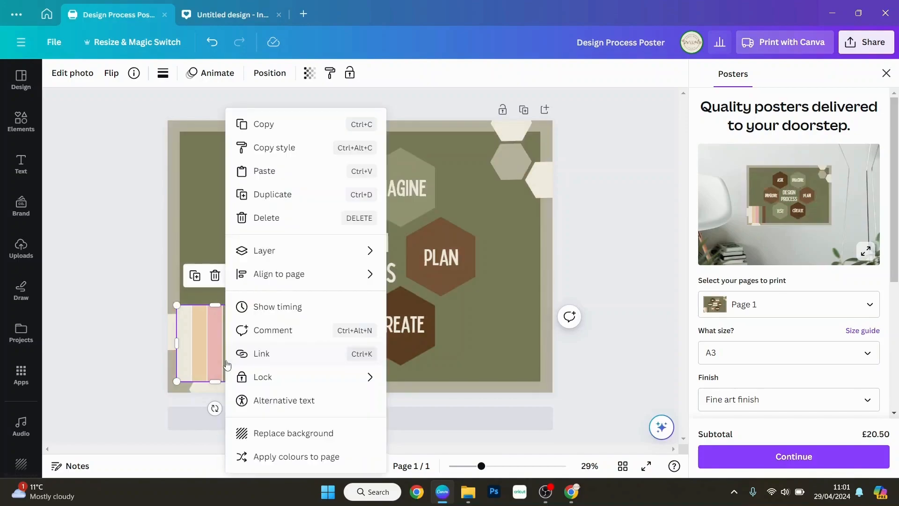
pyautogui.click(296, 456)
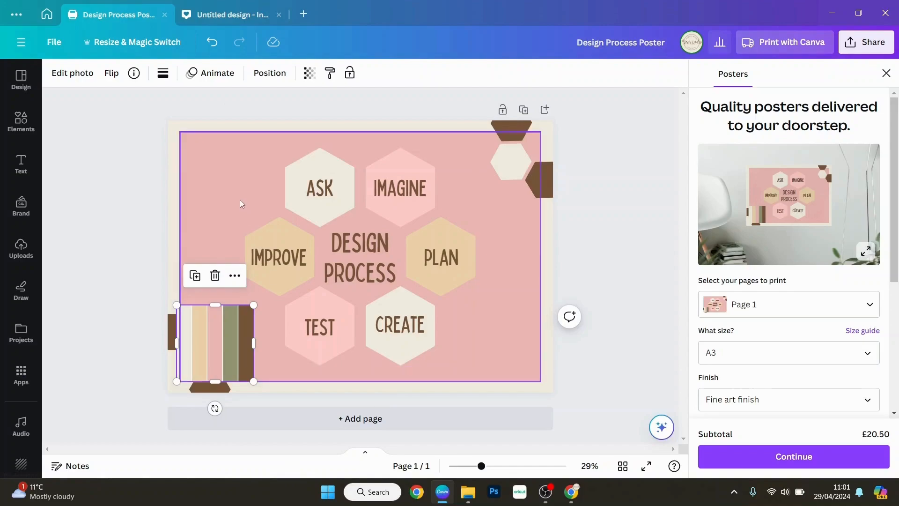
pyautogui.moveTo(232, 196)
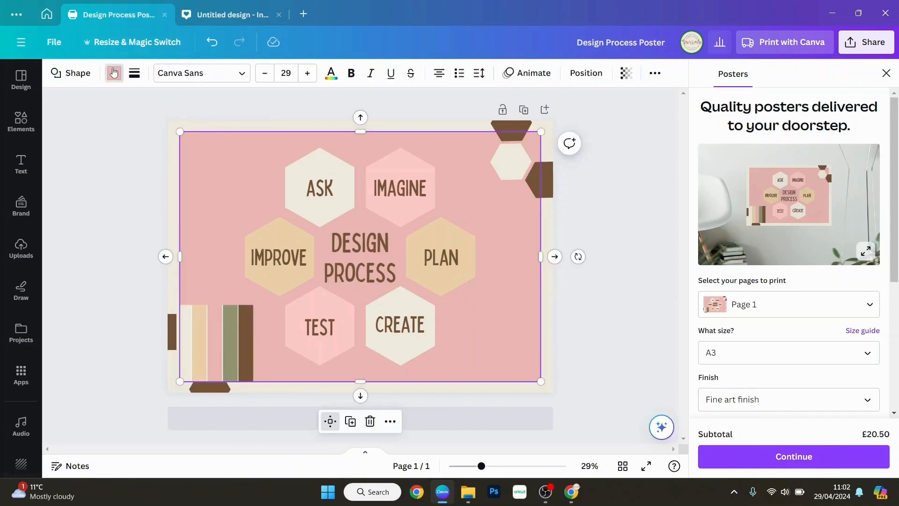
# Step: Try brand green, brand beige, then the pink photo colour as poster background
pyautogui.click(113, 73)
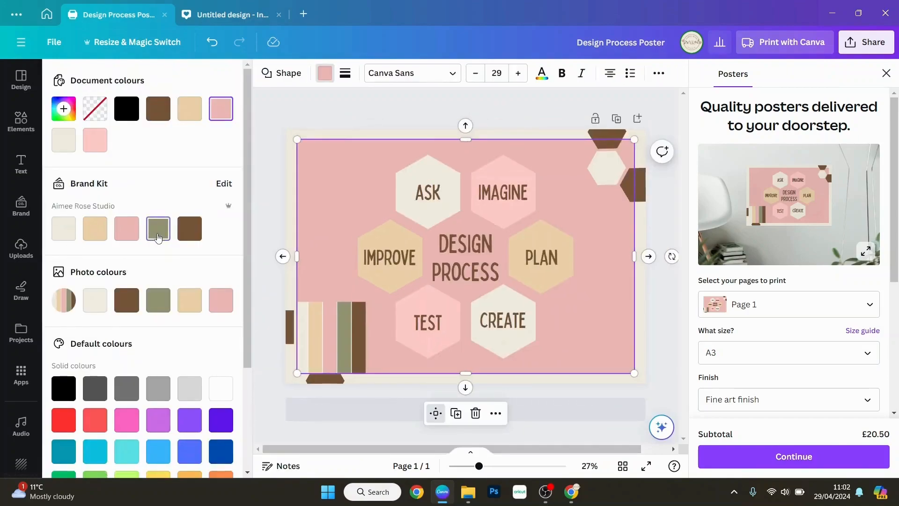
pyautogui.click(158, 228)
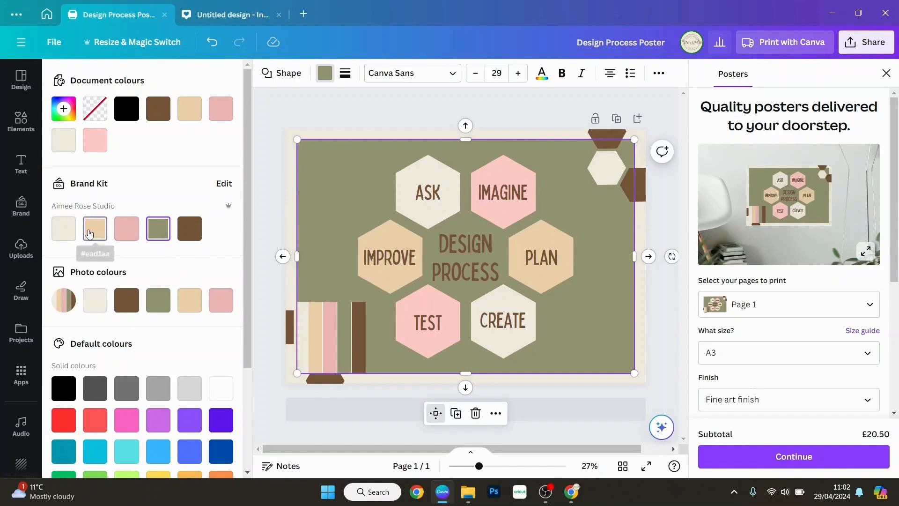
pyautogui.click(220, 300)
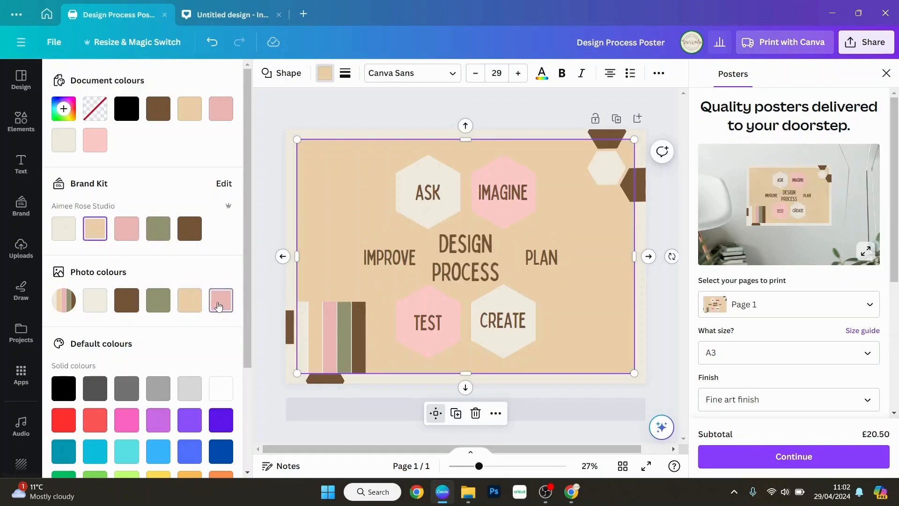
pyautogui.click(220, 301)
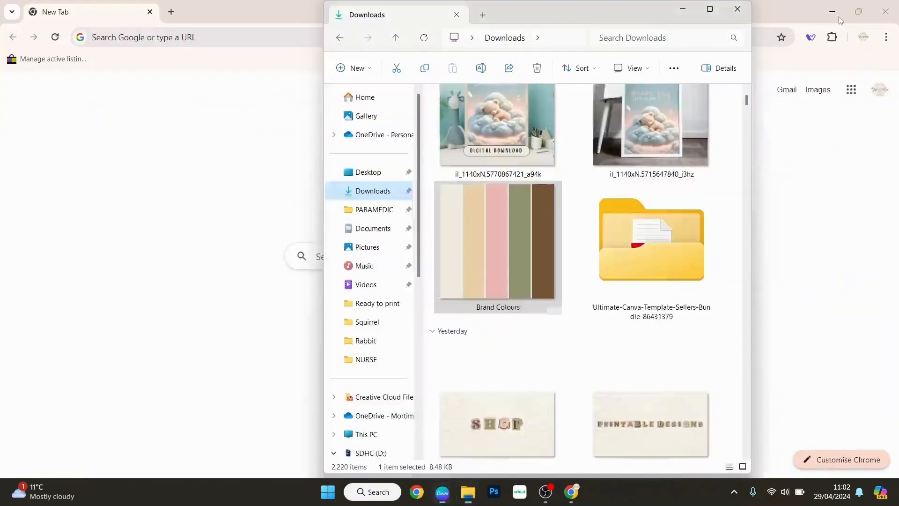
# Step: Search Google images for 'summer' palettes and copy the Tropical Summer palette image
pyautogui.click(735, 9)
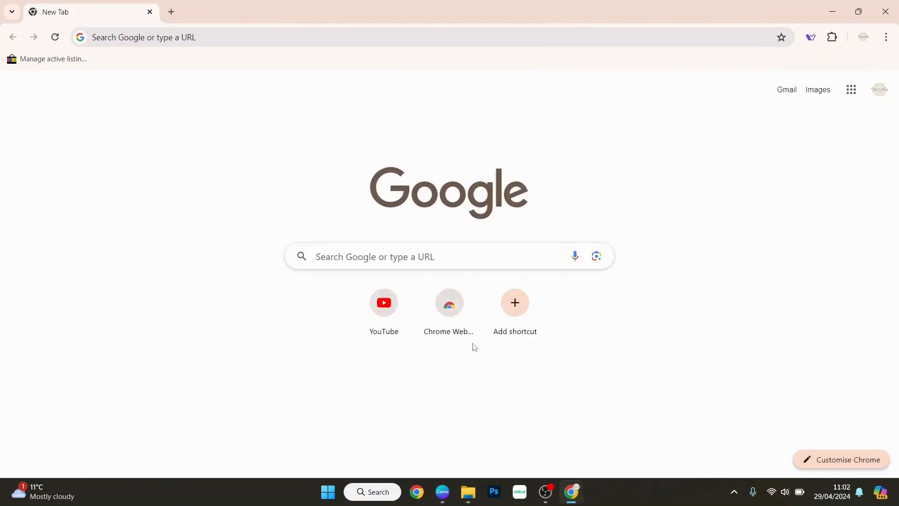
pyautogui.click(401, 256)
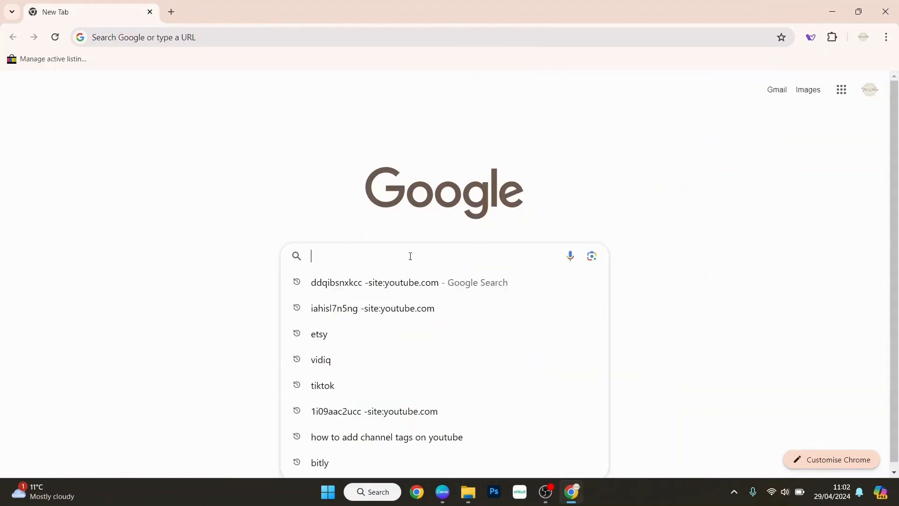
pyautogui.write('summer colour palette')
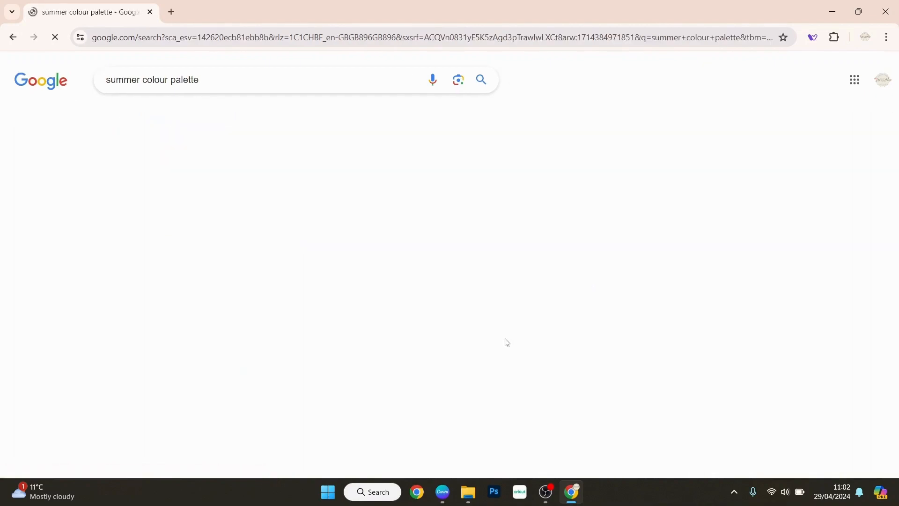
pyautogui.scroll(-3)
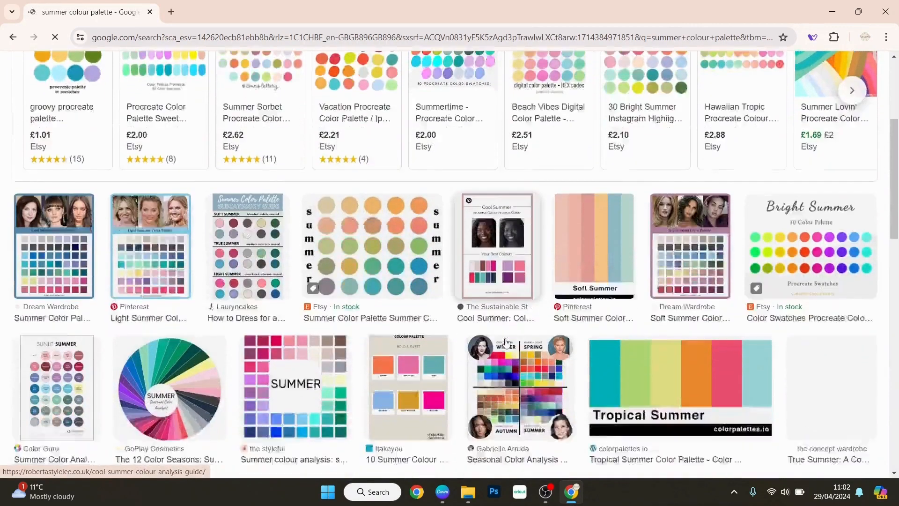
pyautogui.scroll(-3)
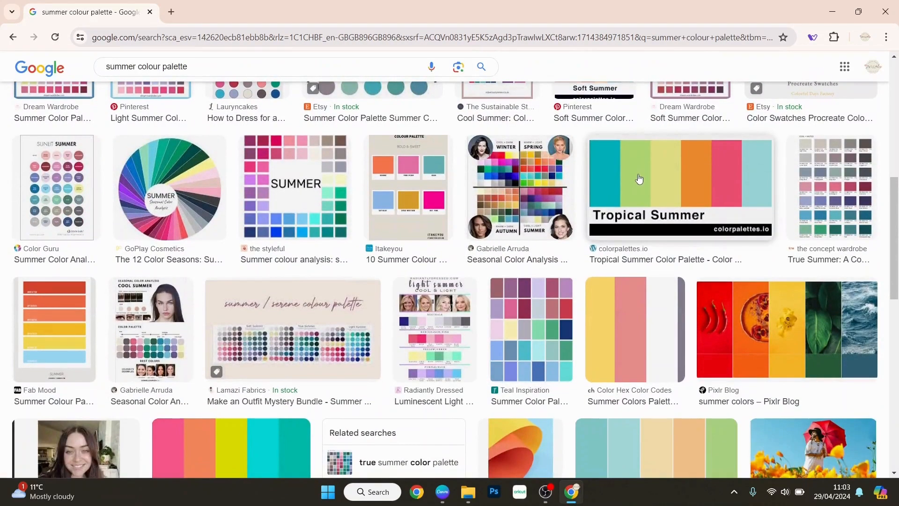
pyautogui.click(679, 186)
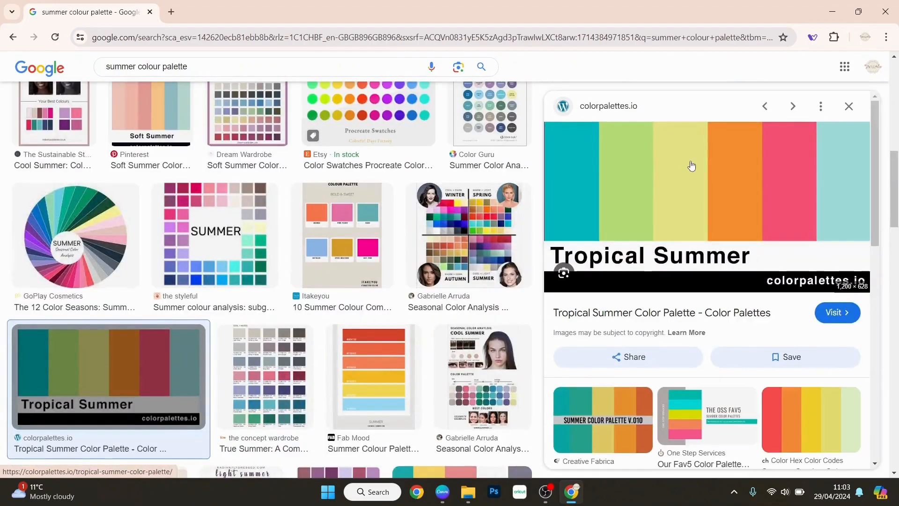
pyautogui.rightClick(691, 166)
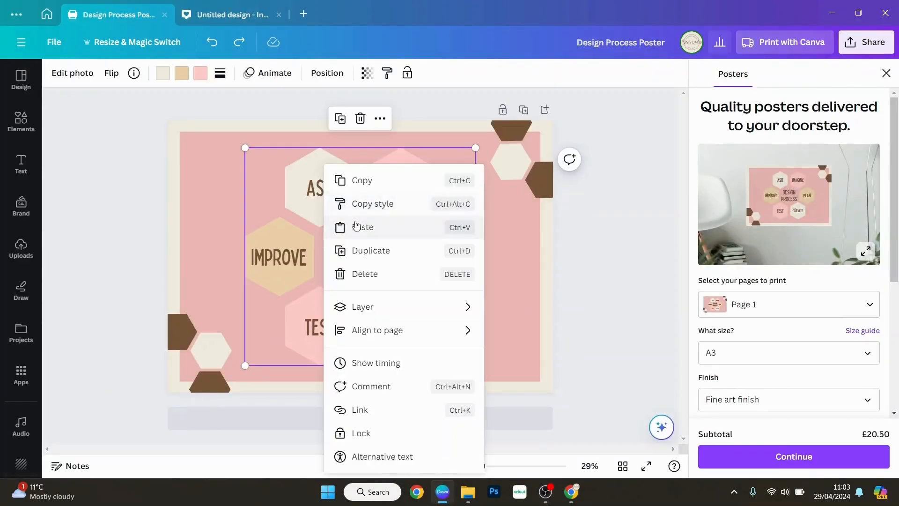
# Step: Paste the Tropical Summer palette and apply its colours to the page
pyautogui.click(363, 227)
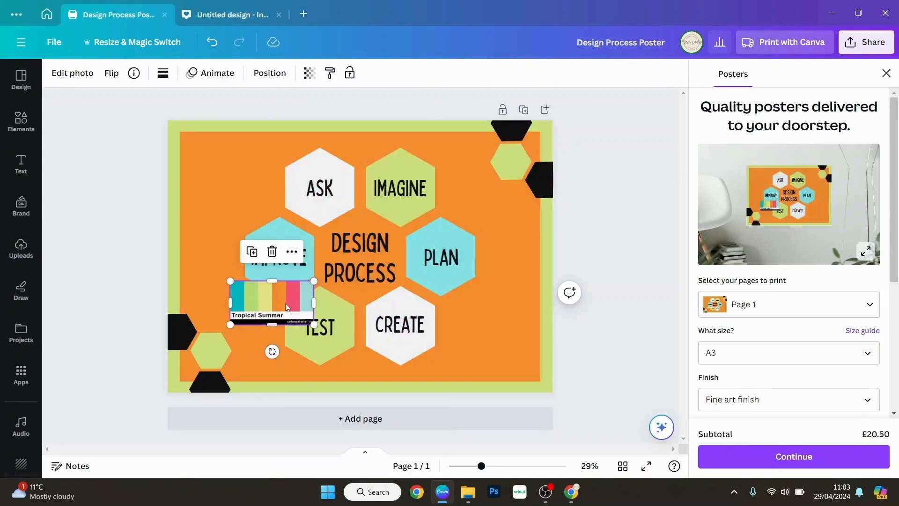
pyautogui.rightClick(285, 304)
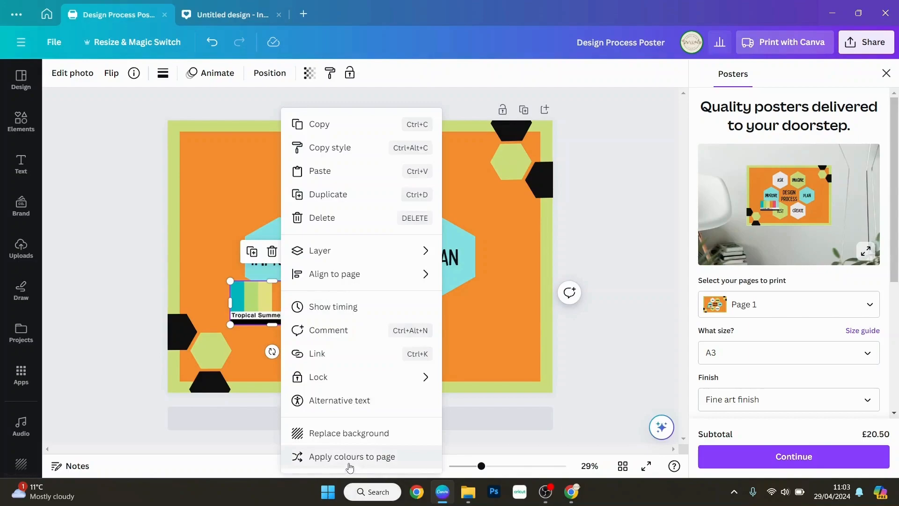
pyautogui.click(350, 456)
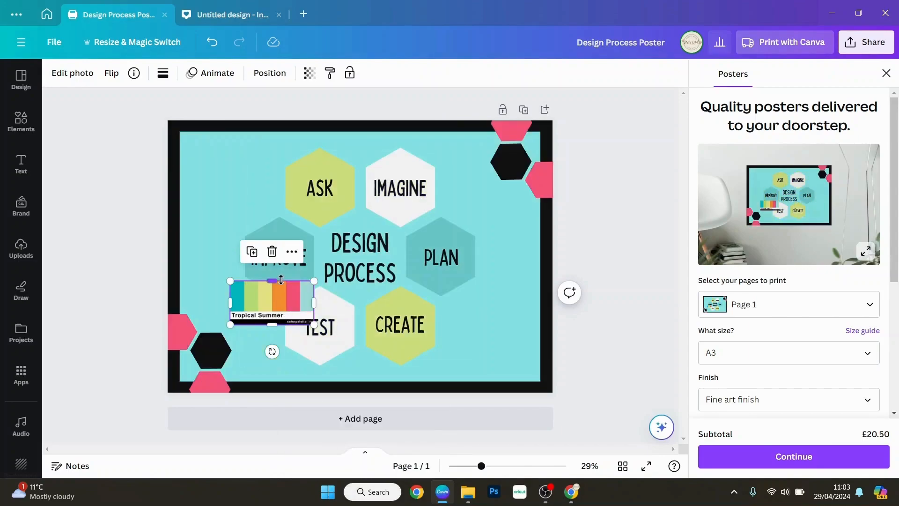
pyautogui.rightClick(270, 298)
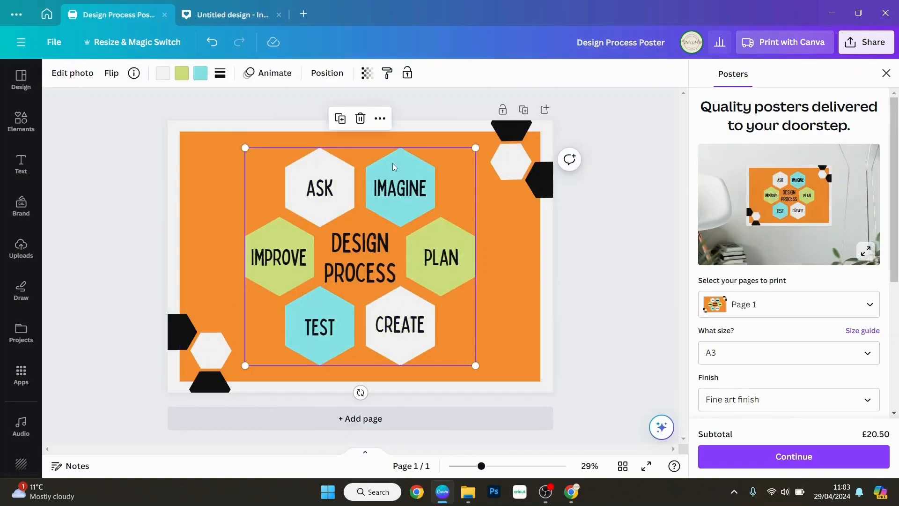
pyautogui.moveTo(174, 88)
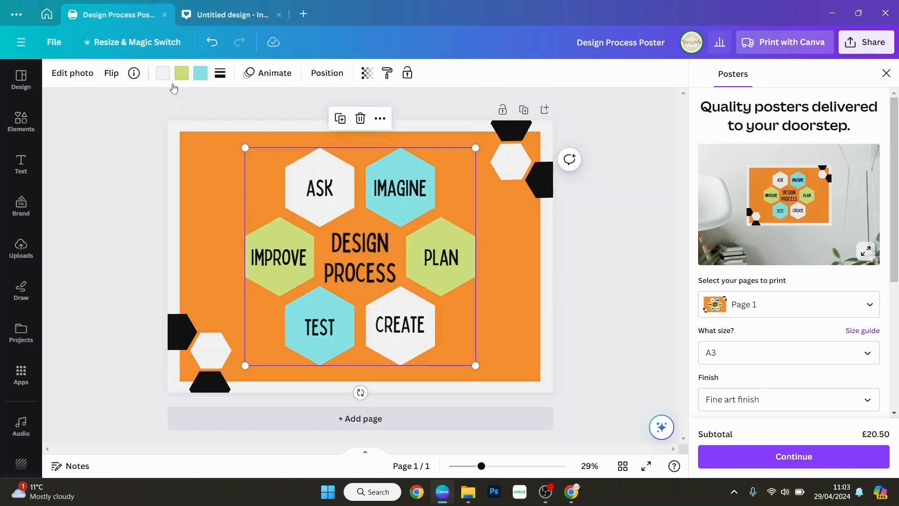
pyautogui.moveTo(164, 178)
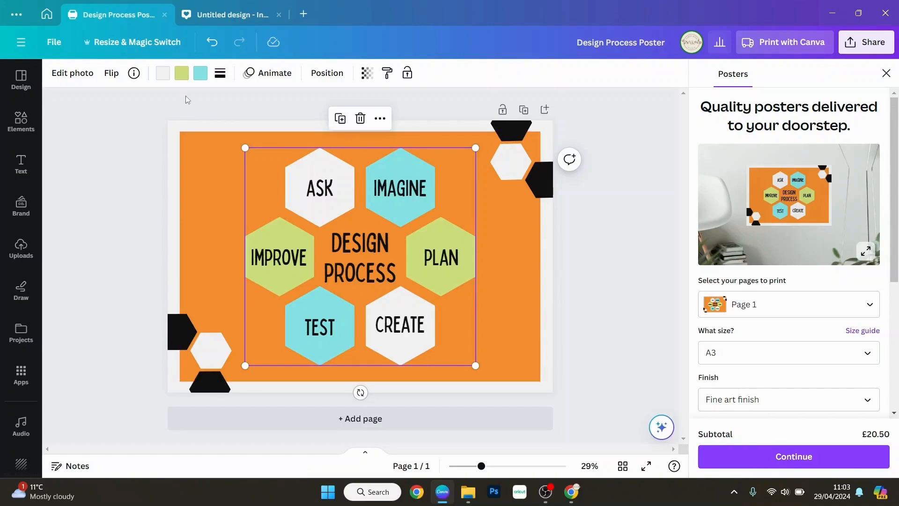
pyautogui.moveTo(162, 73)
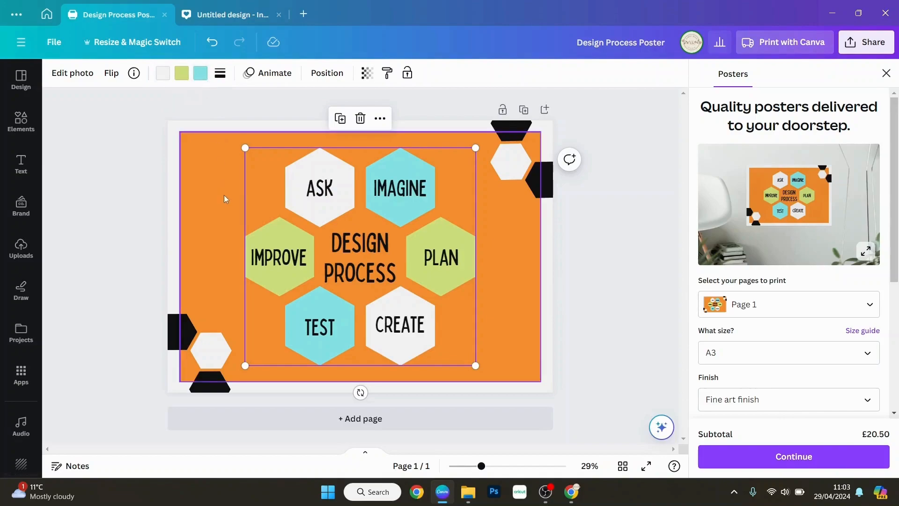
# Step: Open the Elements library beside the Tropical Summer poster
pyautogui.click(20, 120)
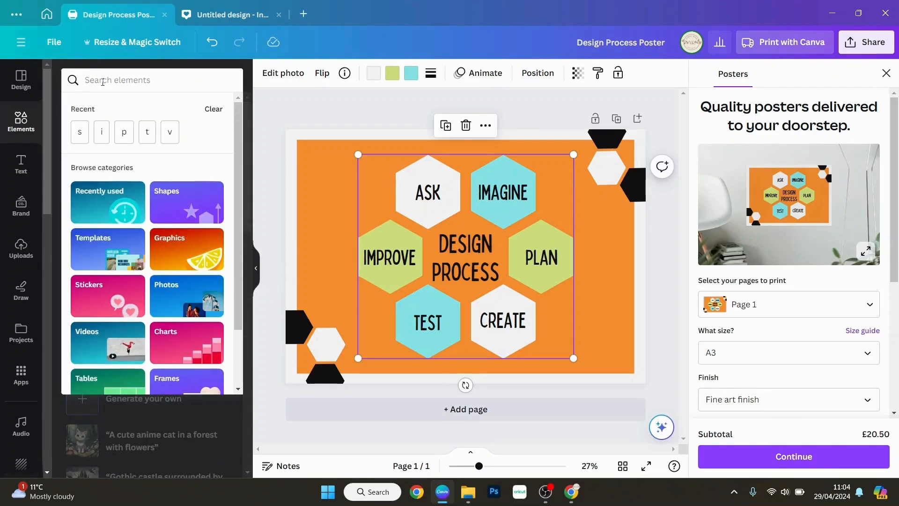
# Step: Search graphics for 'rainbow' and place the rainbow-with-clouds graphic at the poster's upper left
pyautogui.write('r')
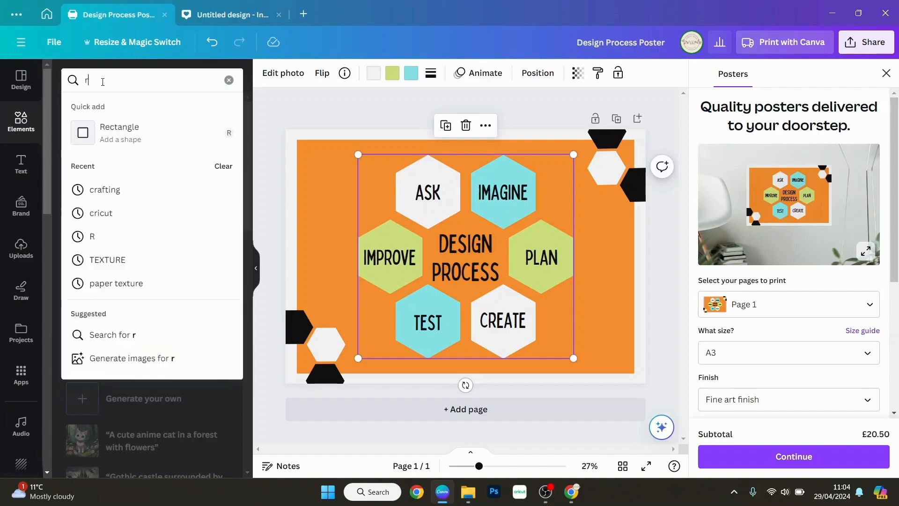
pyautogui.write('ainbow')
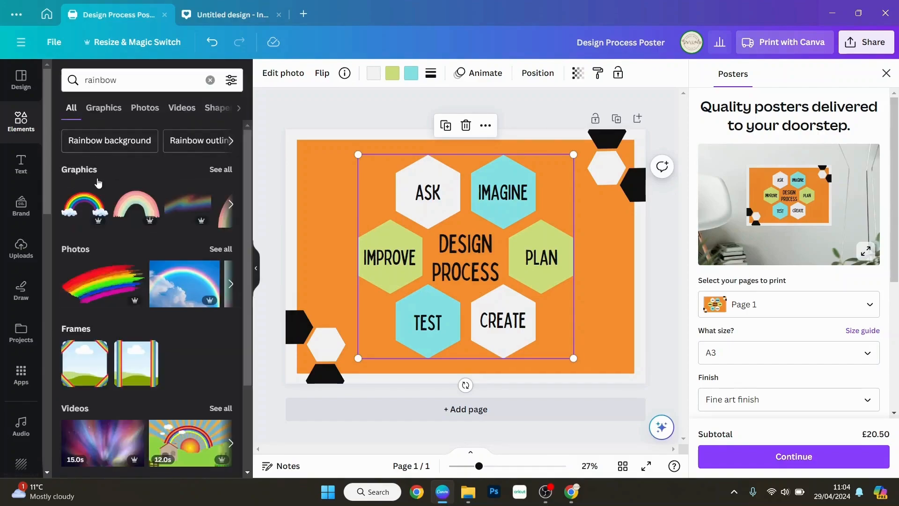
pyautogui.moveTo(135, 205)
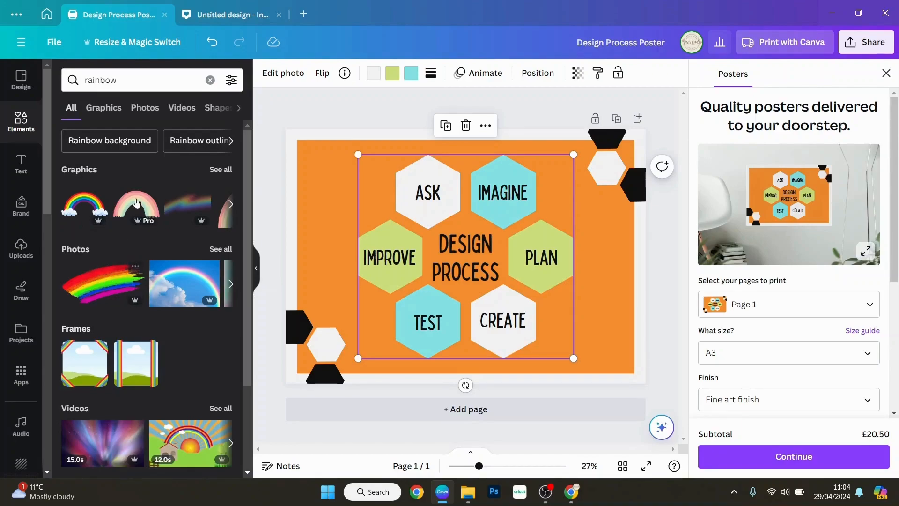
pyautogui.click(103, 108)
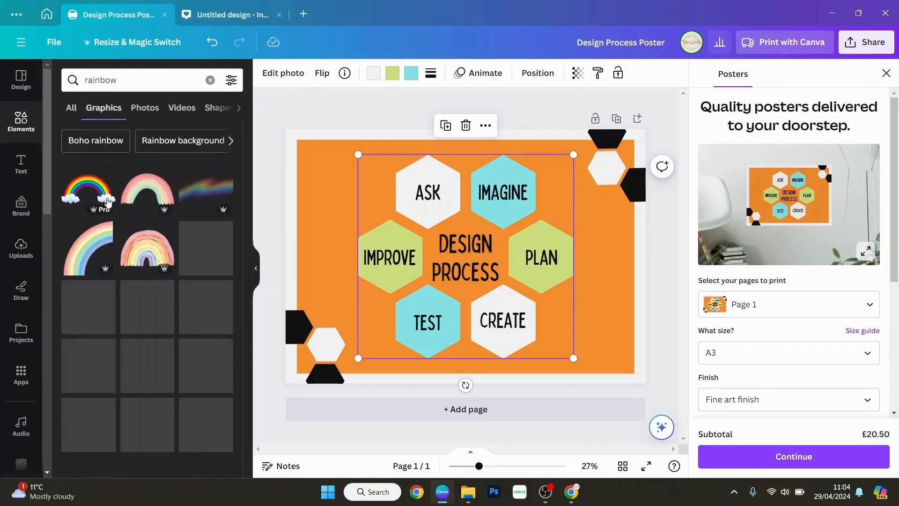
pyautogui.scroll(-3)
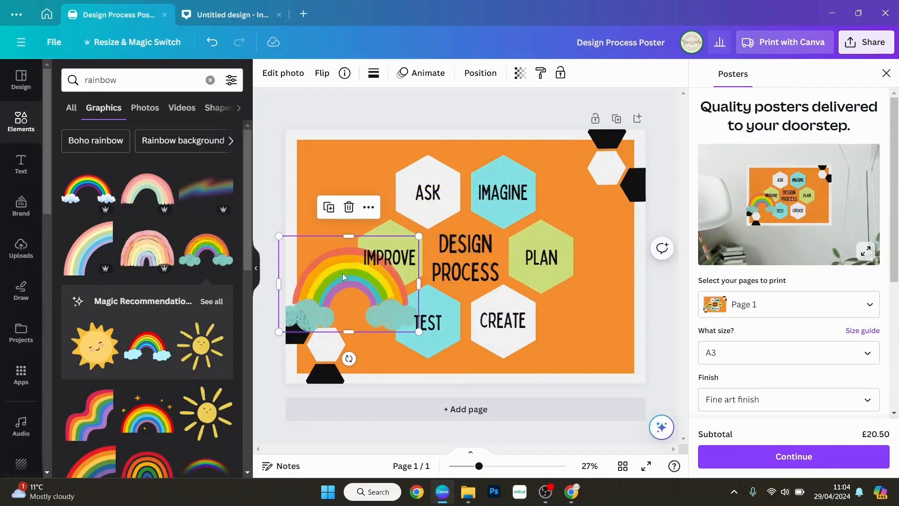
pyautogui.moveTo(347, 283); pyautogui.dragTo(355, 214)
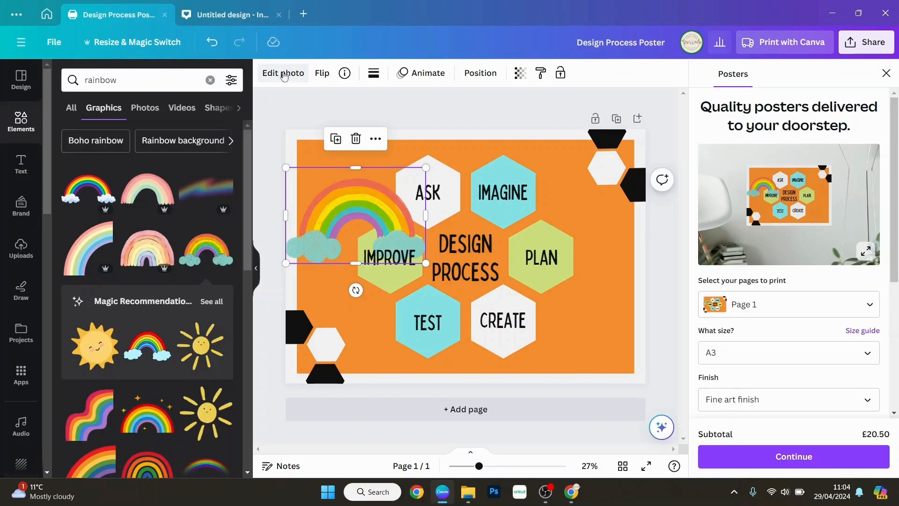
pyautogui.moveTo(316, 212)
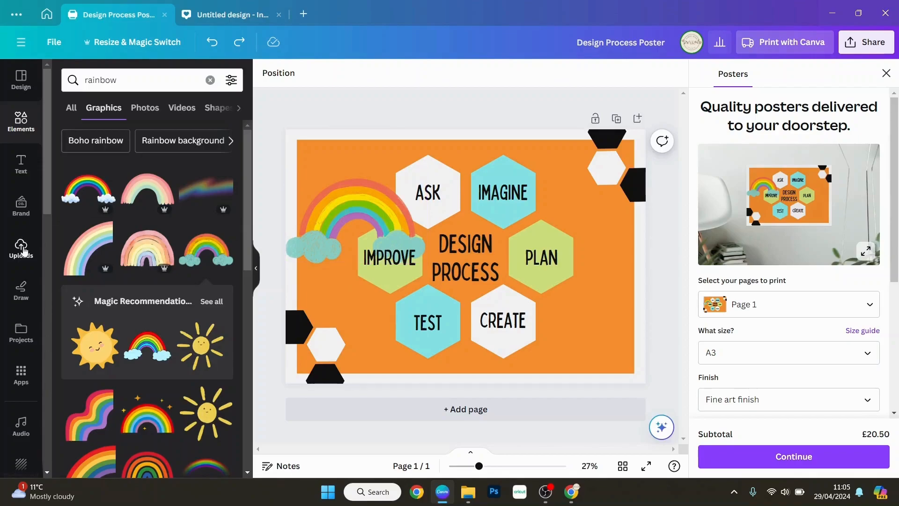
# Step: Apply the uploaded Brand Colours palette image's colours to the page, then deselect
pyautogui.click(21, 250)
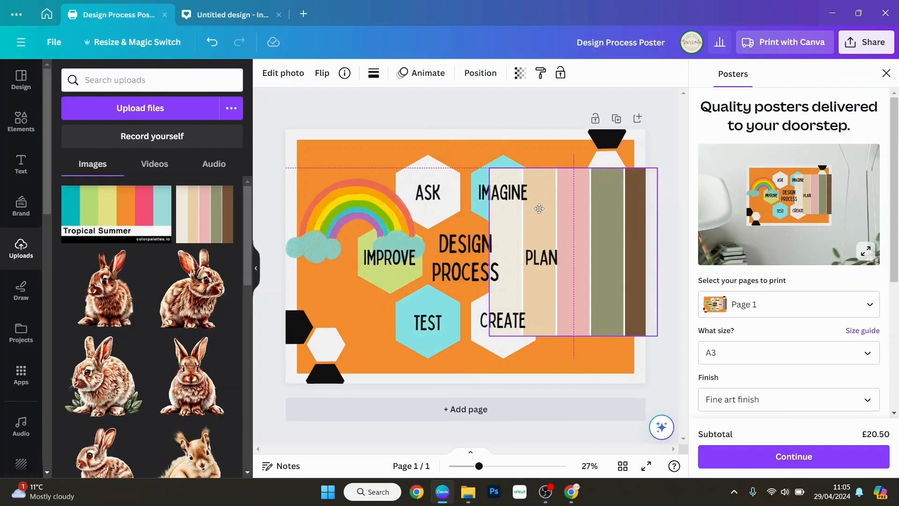
pyautogui.rightClick(539, 208)
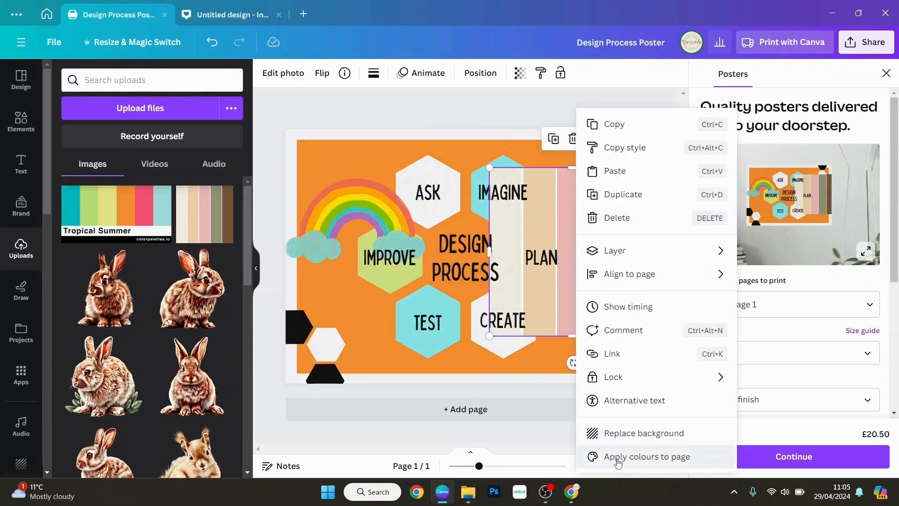
pyautogui.click(646, 457)
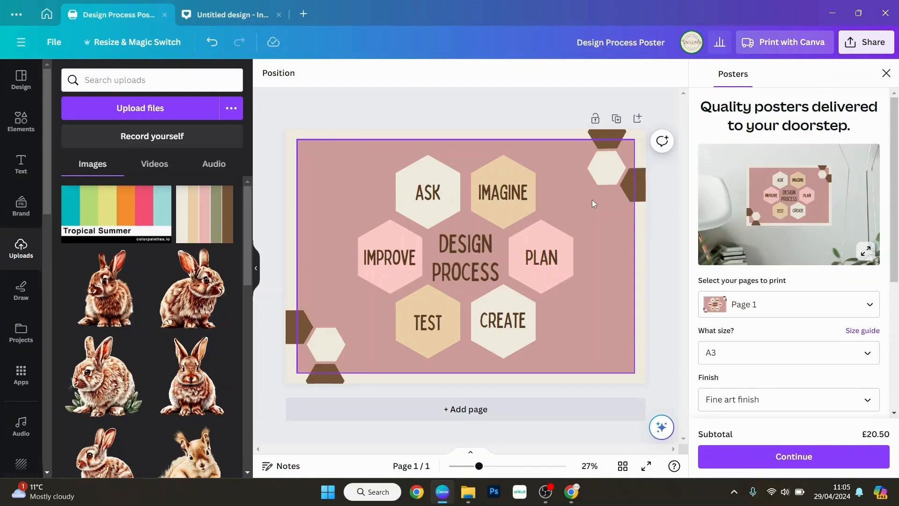
pyautogui.click(552, 95)
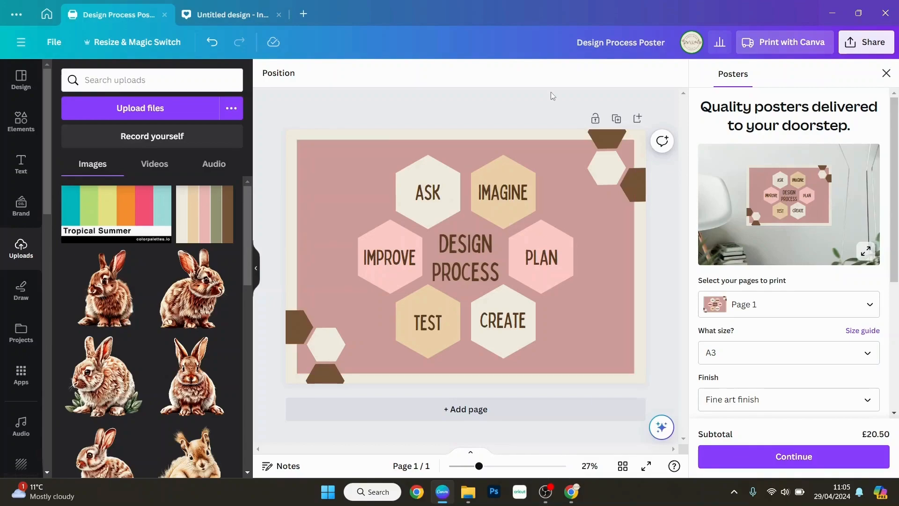